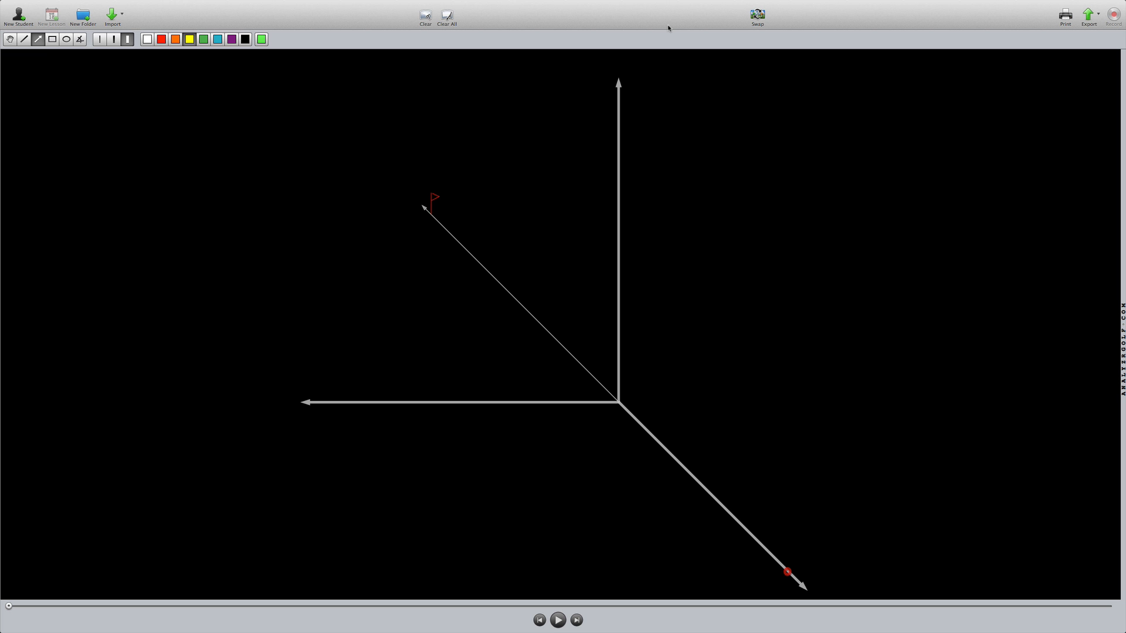
mouse_move(631, 182)
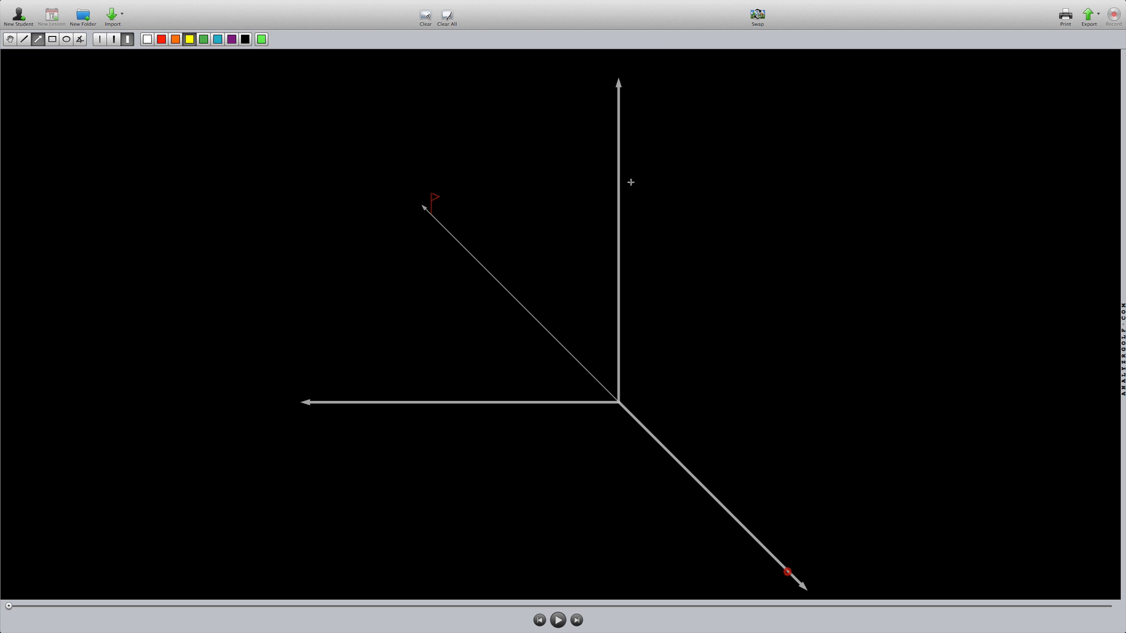
mouse_move(748, 431)
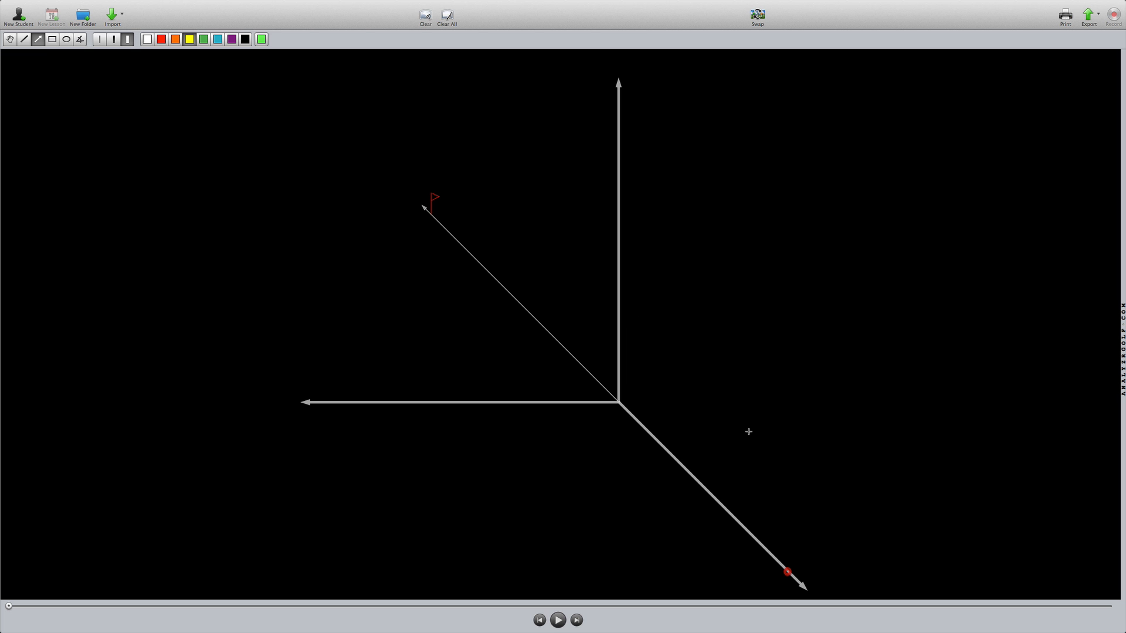
mouse_move(790, 573)
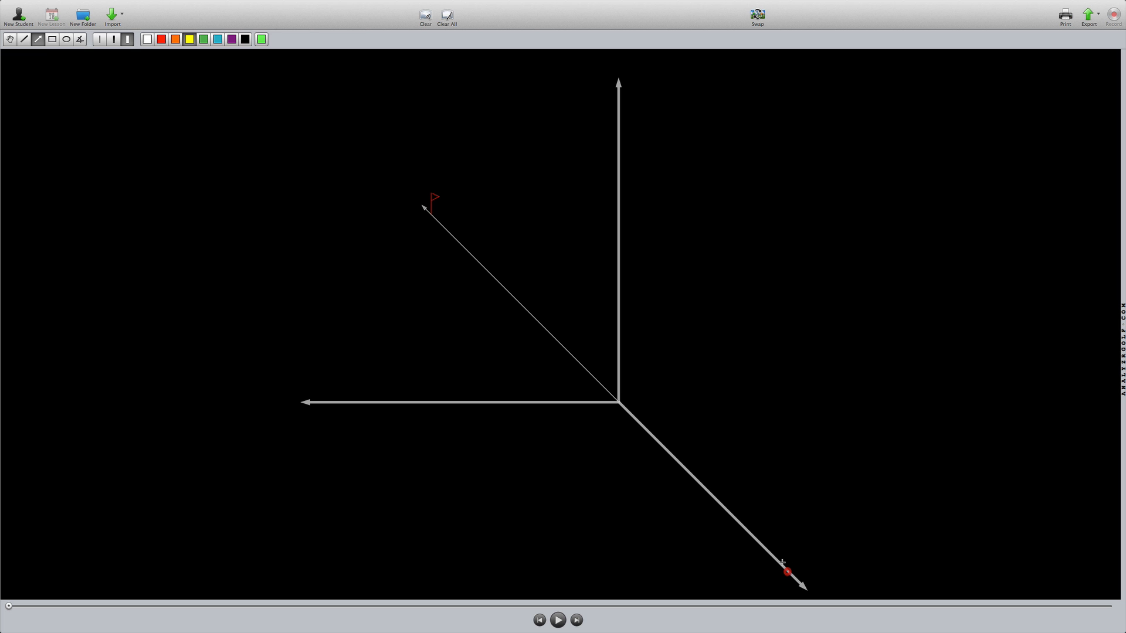
mouse_move(562, 294)
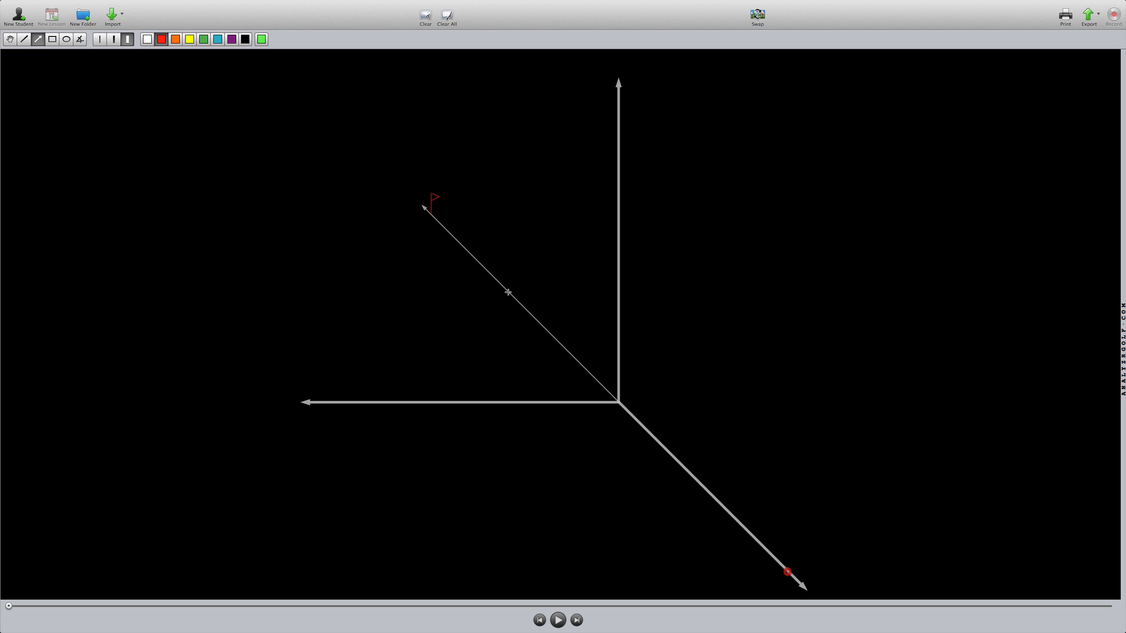
mouse_move(776, 559)
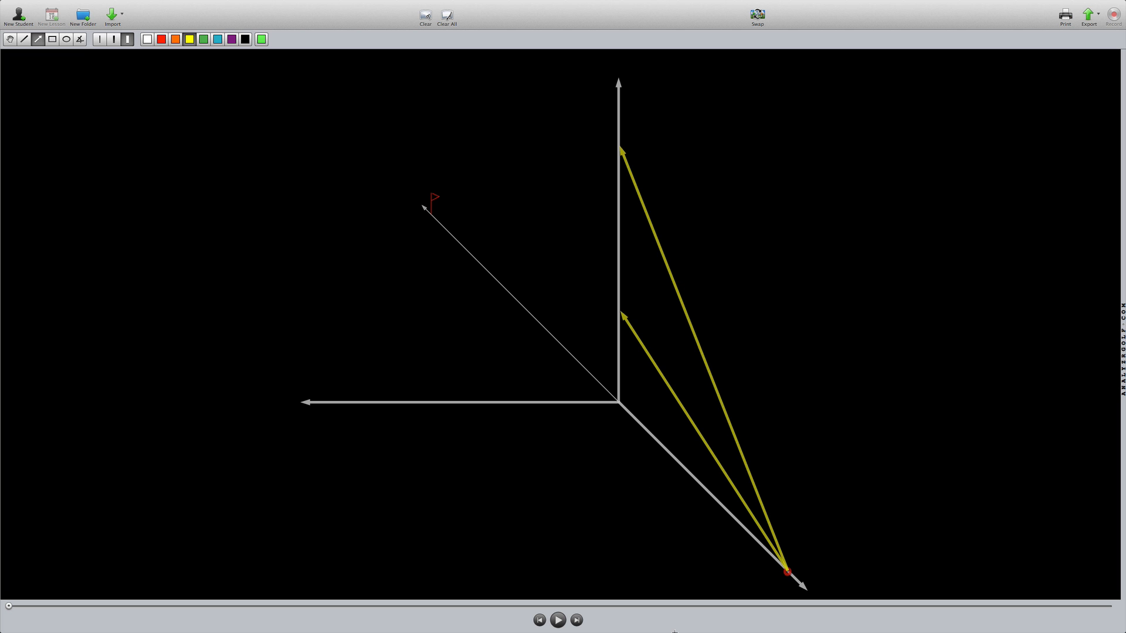
mouse_move(336, 234)
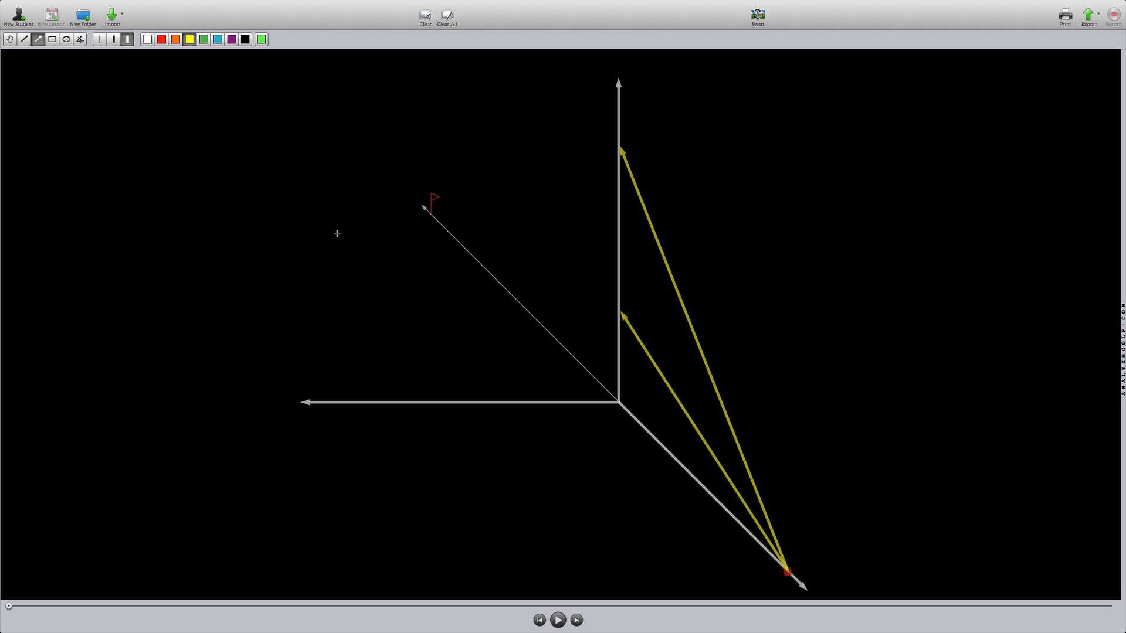
mouse_move(45, 51)
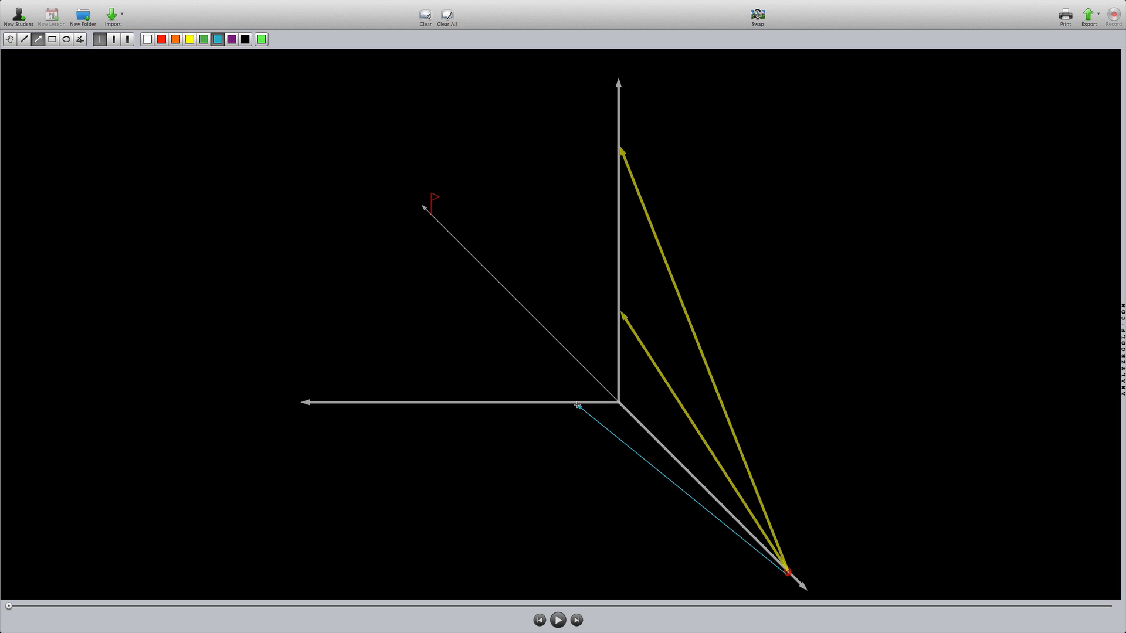
mouse_move(540, 293)
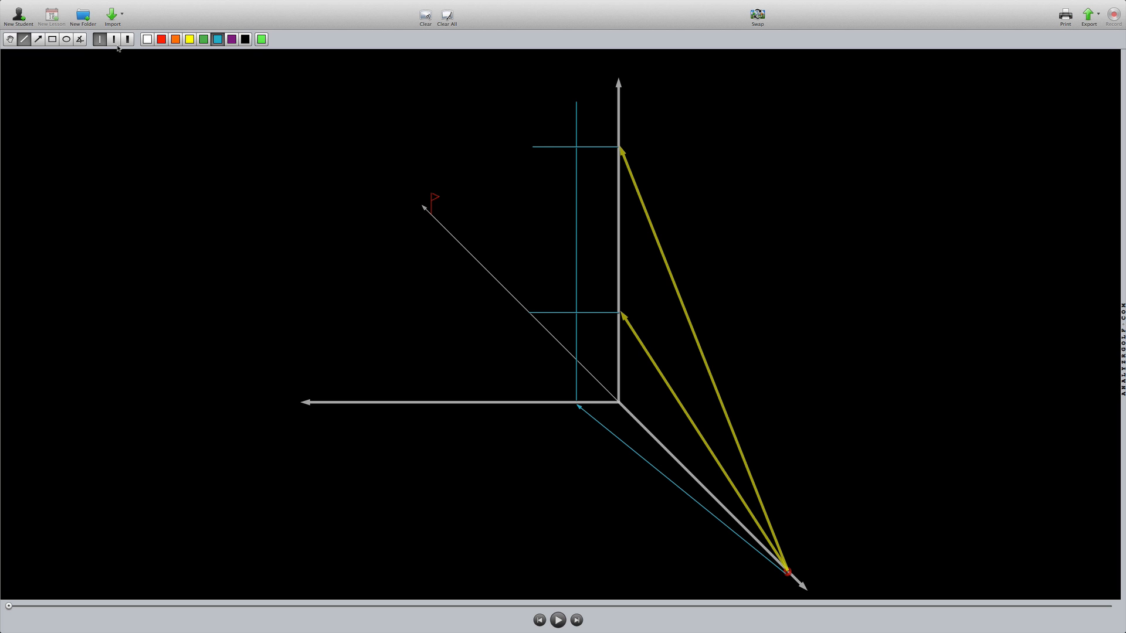
Step: Choose the blue thin-line stroke for the path and guide lines at the yellow arrow tips
click(260, 39)
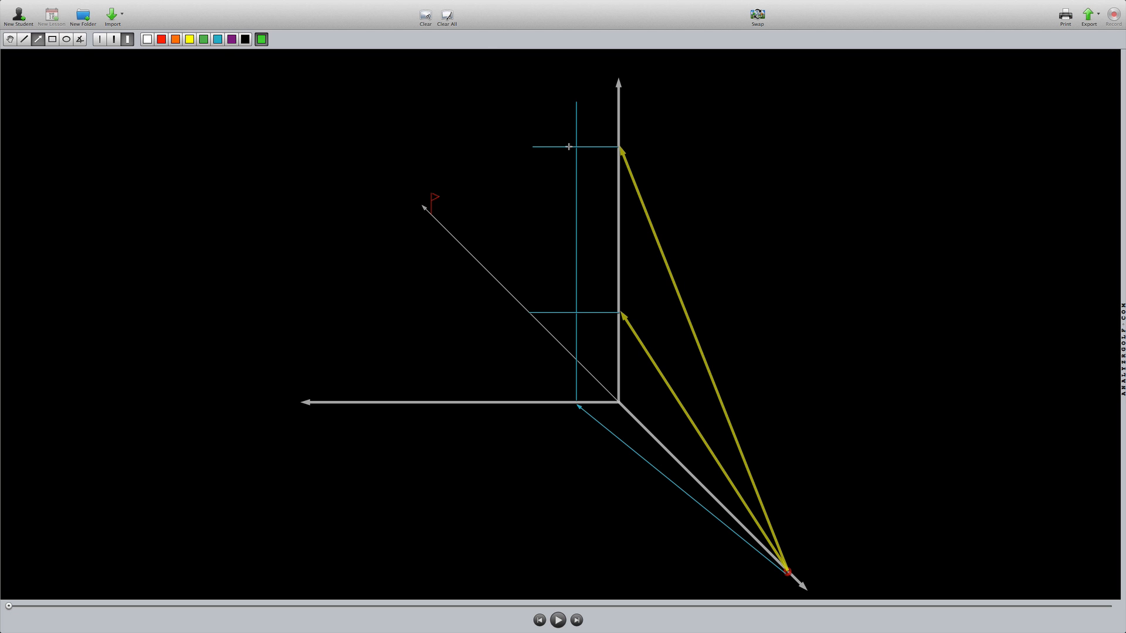
mouse_move(576, 147)
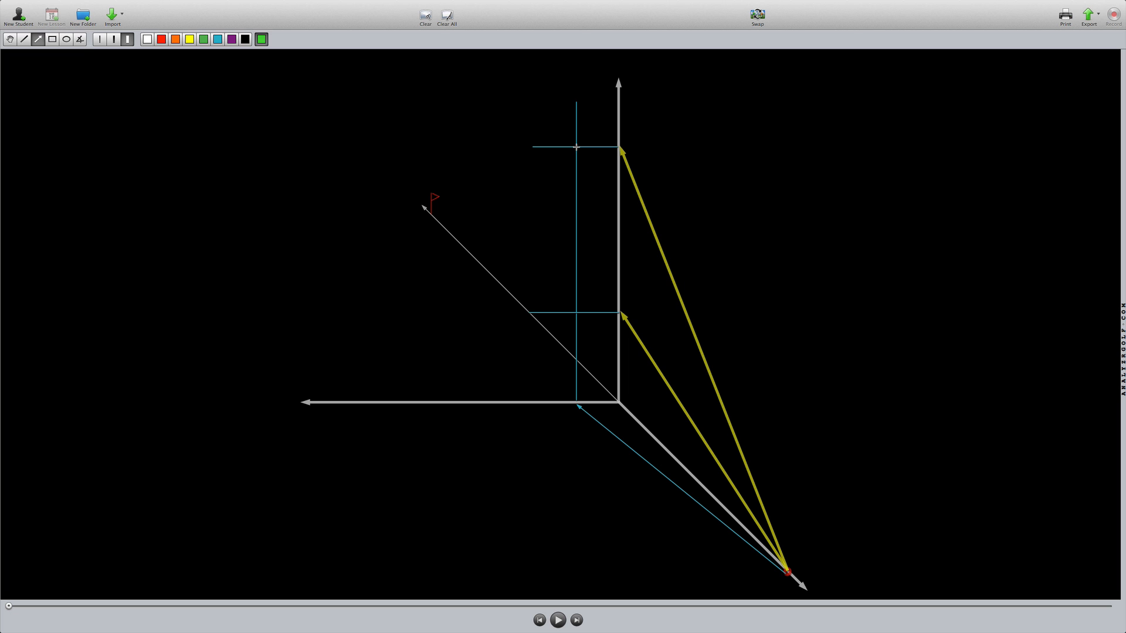
mouse_move(588, 313)
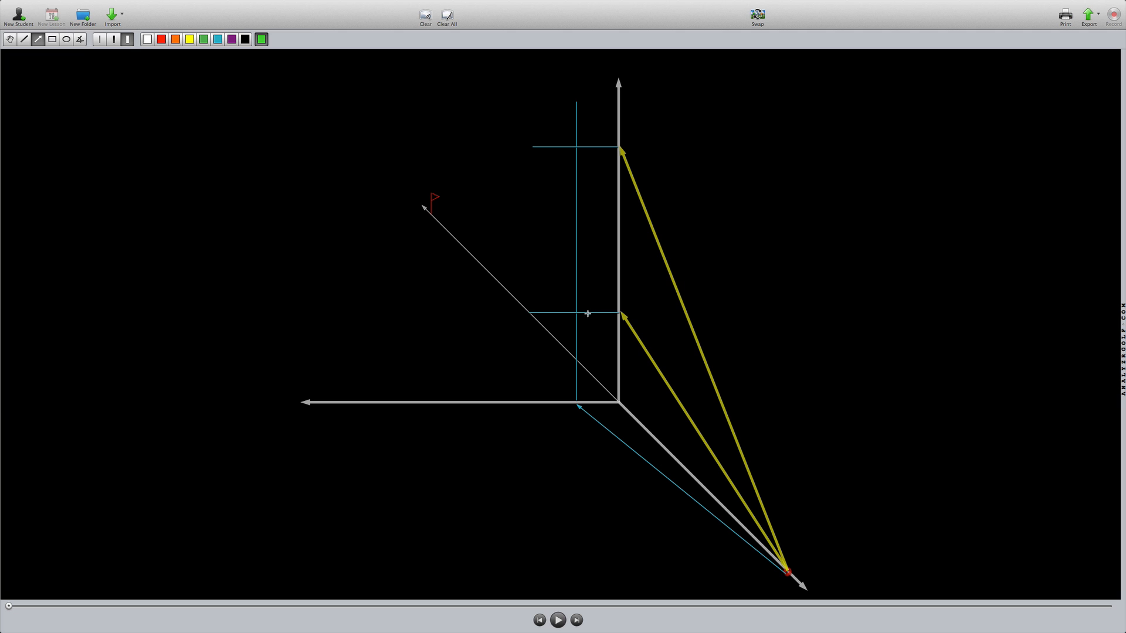
mouse_move(581, 317)
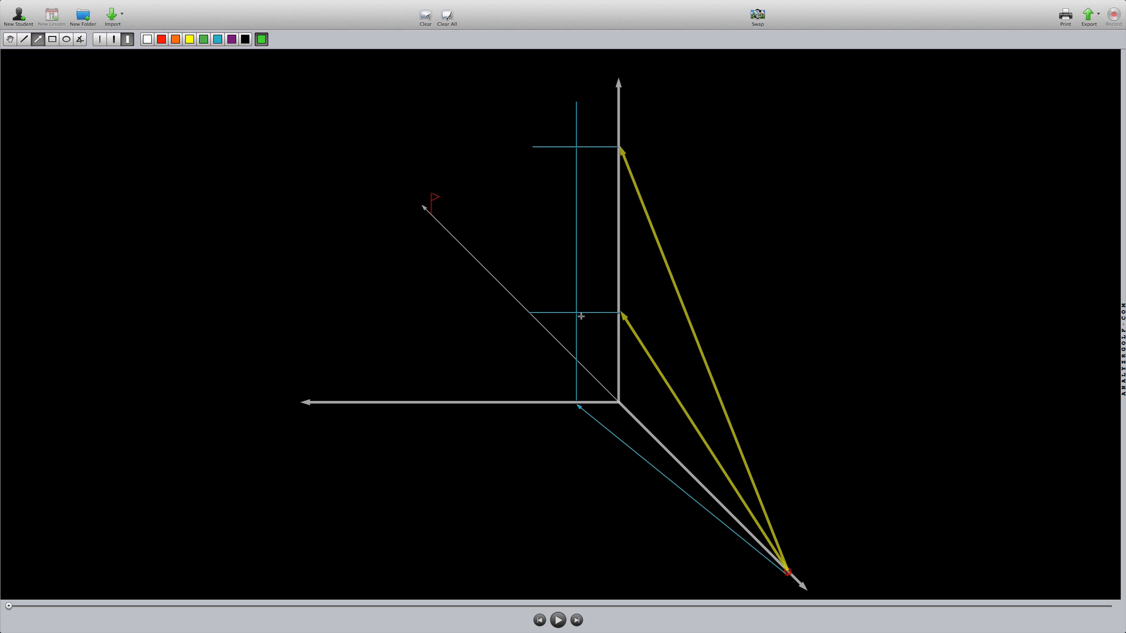
mouse_move(580, 314)
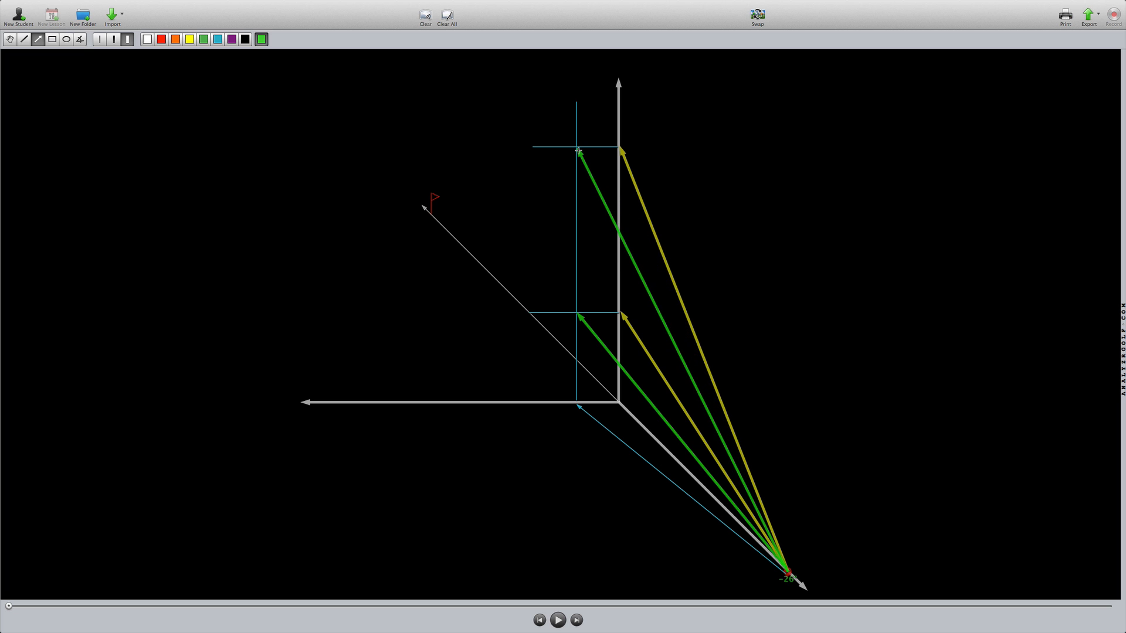
mouse_move(704, 483)
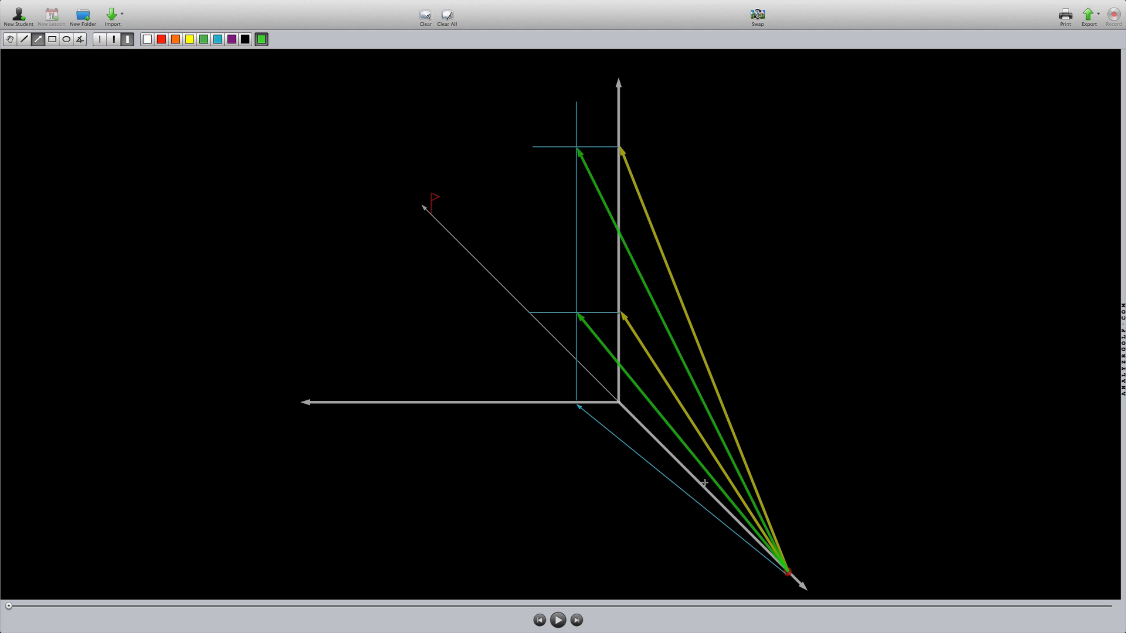
mouse_move(146, 81)
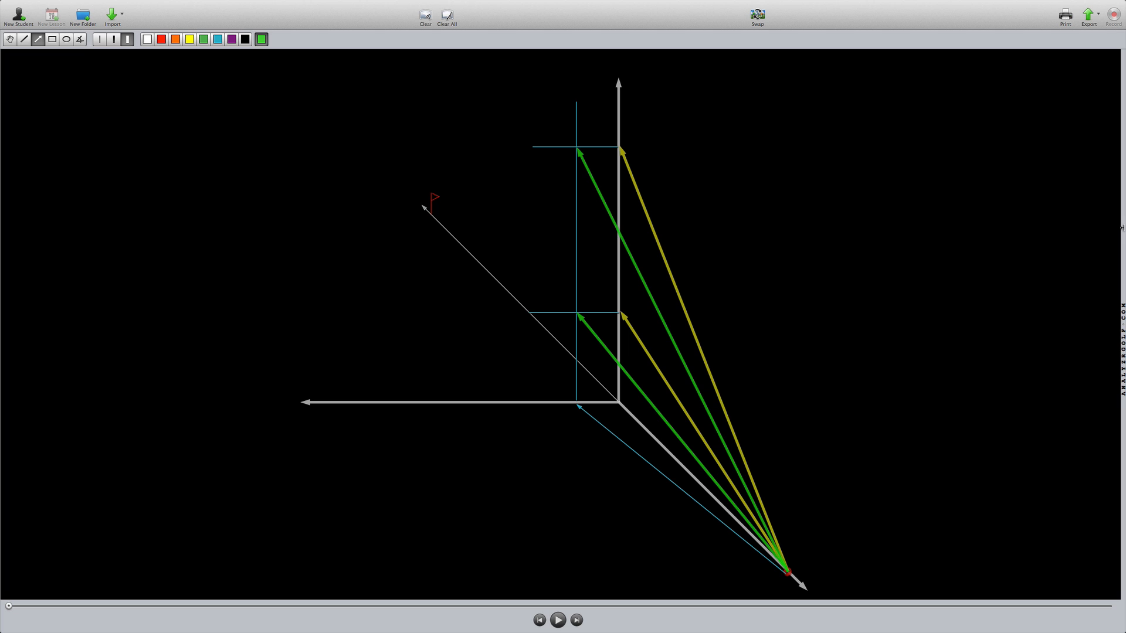
mouse_move(527, 277)
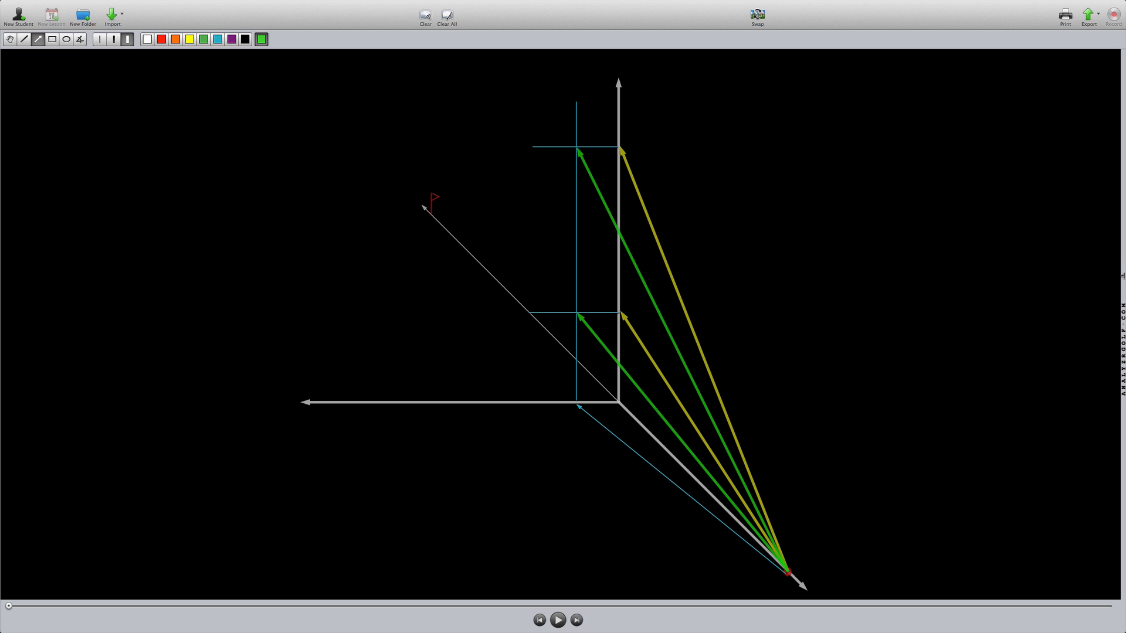
Step: Turn on split view to show the rear-view pane beside the D-plane diagram
click(757, 14)
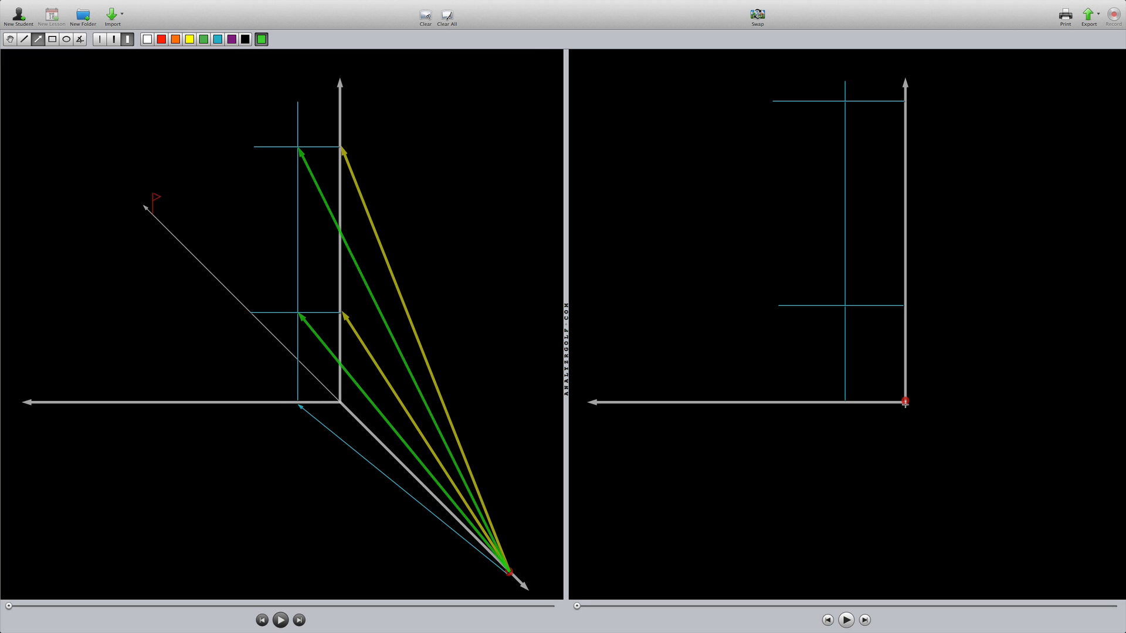
mouse_move(345, 160)
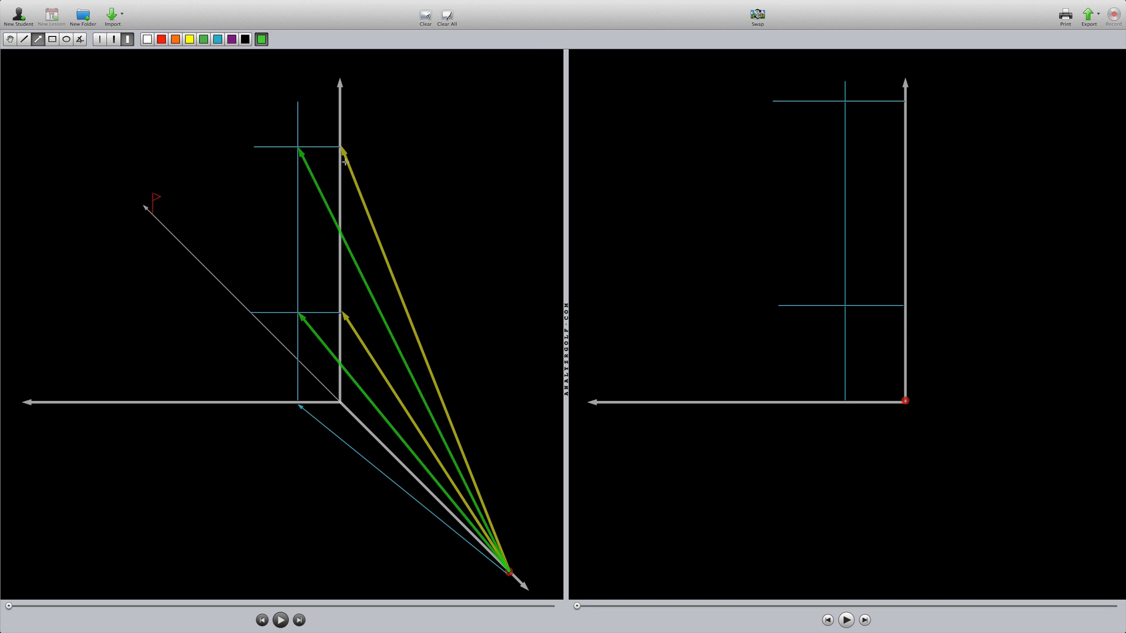
mouse_move(988, 391)
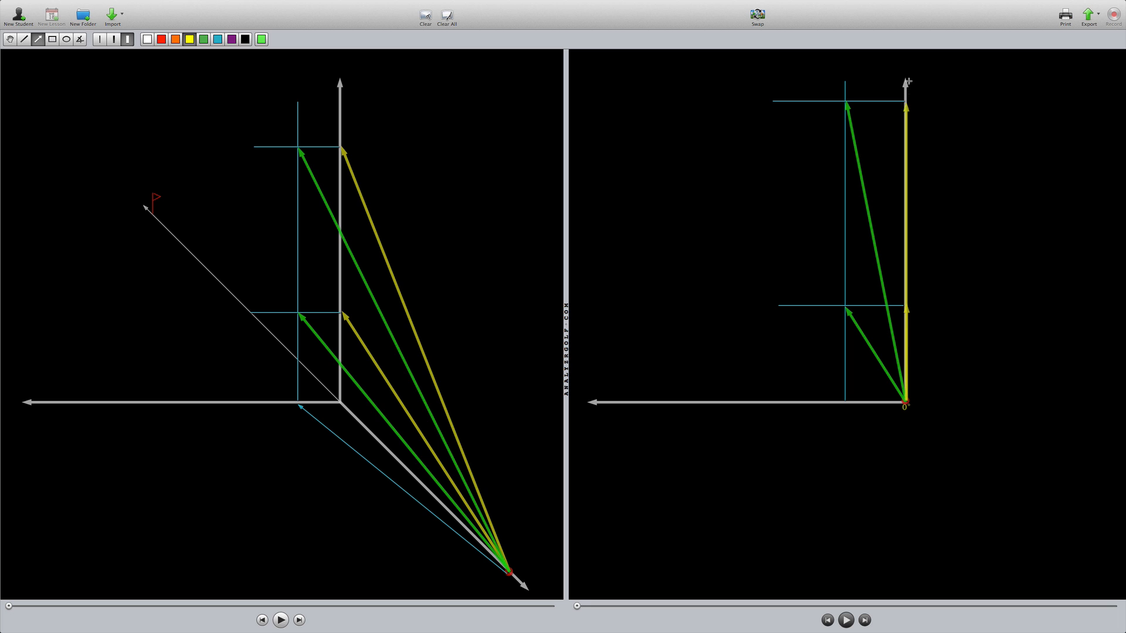
mouse_move(907, 106)
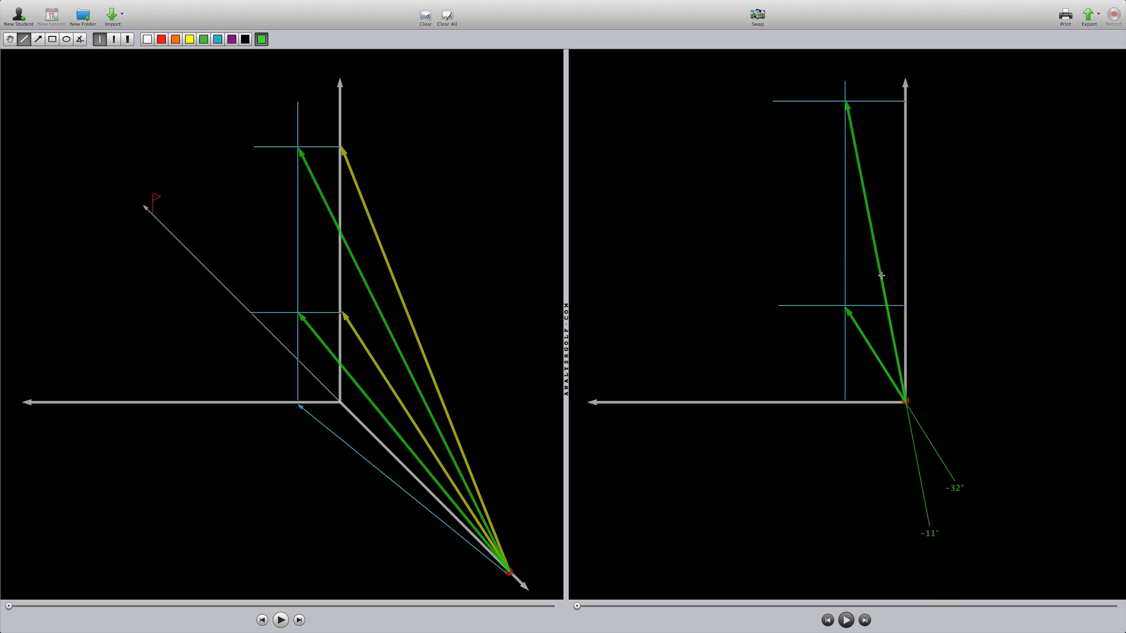
mouse_move(915, 430)
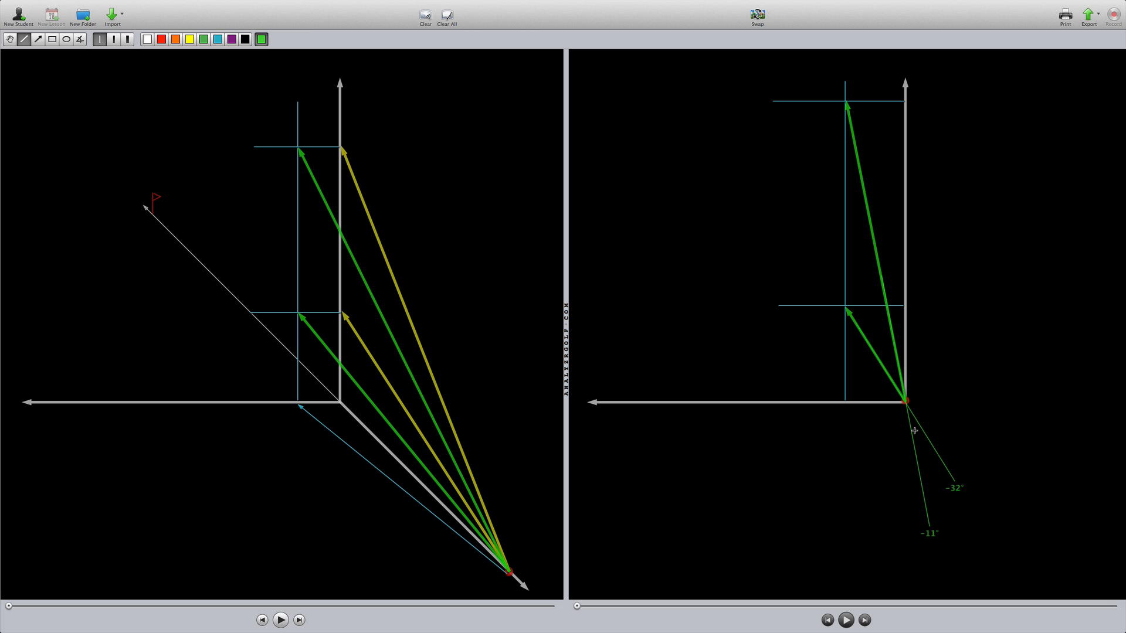
mouse_move(898, 331)
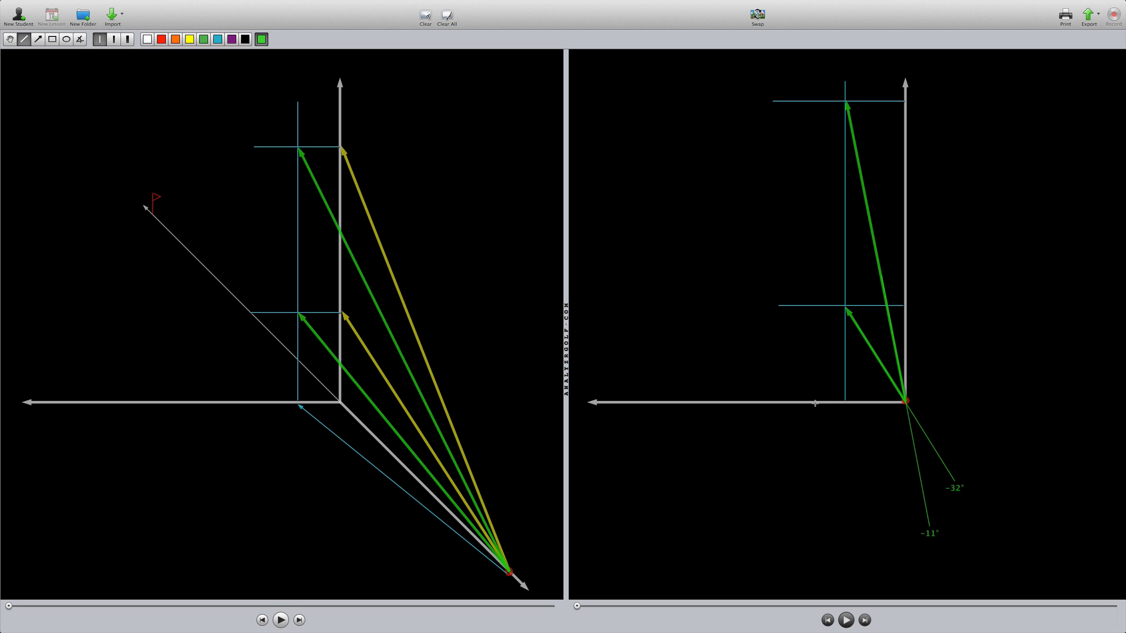
mouse_move(880, 335)
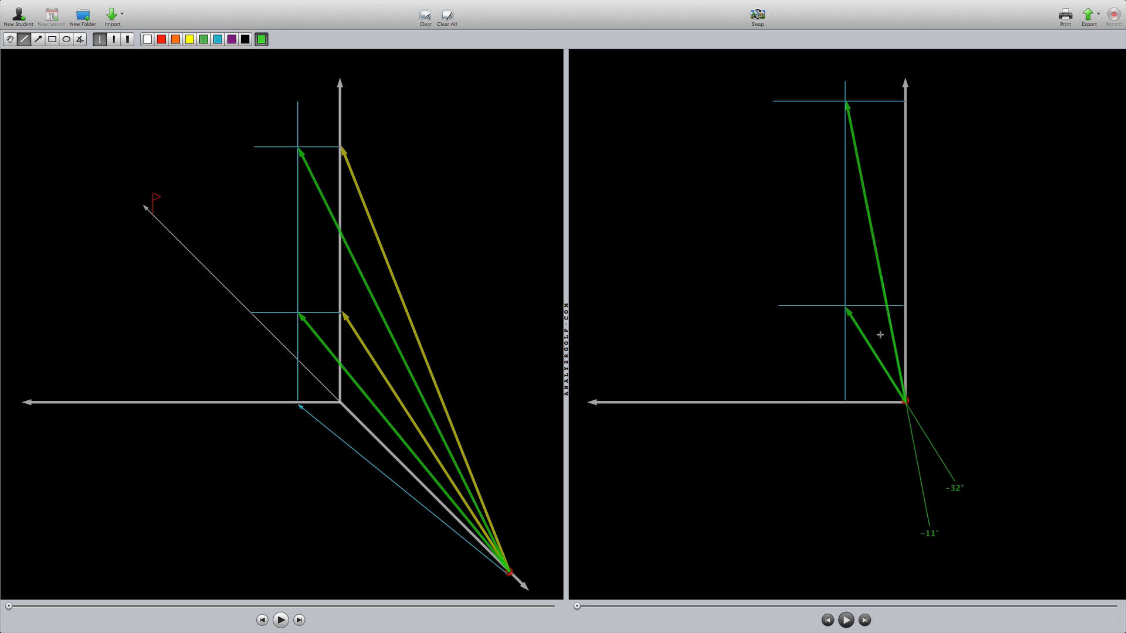
mouse_move(908, 415)
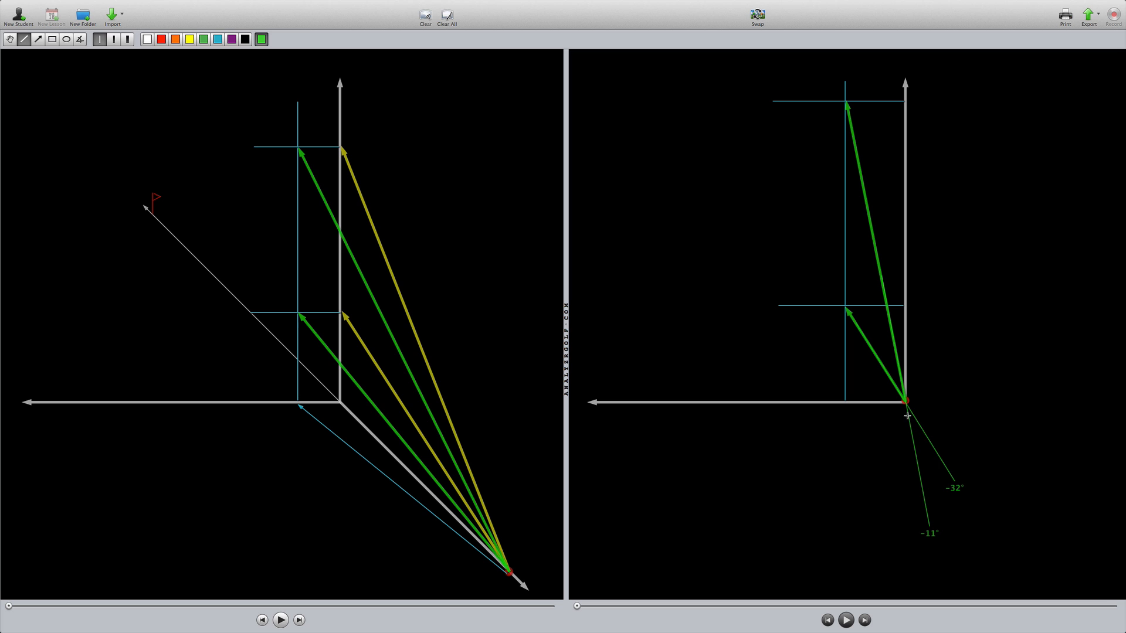
mouse_move(870, 374)
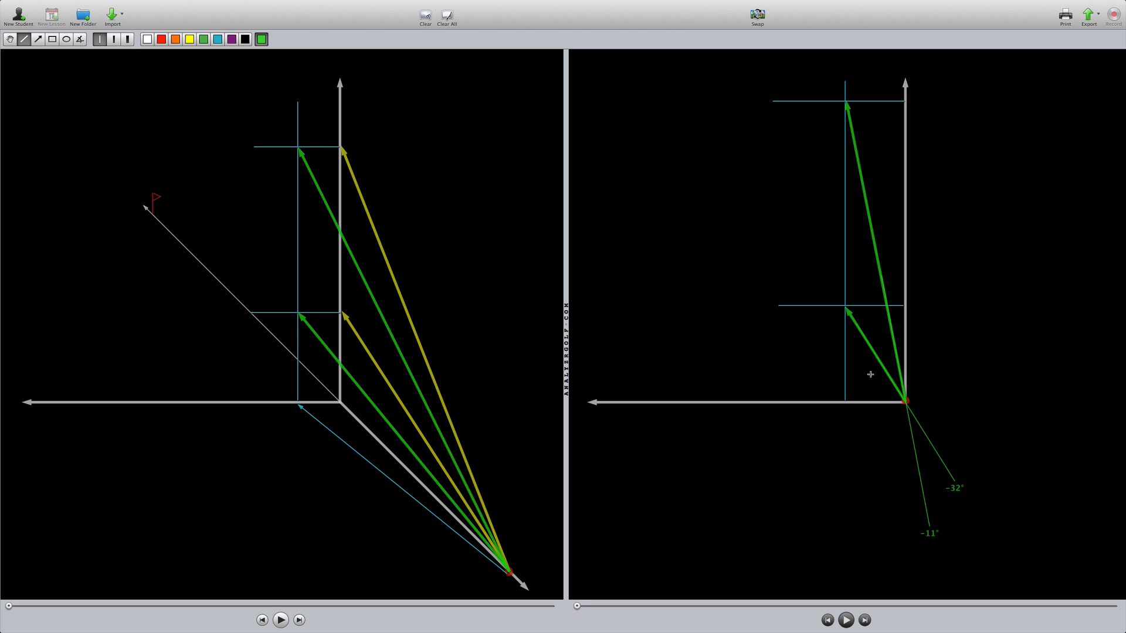
mouse_move(885, 186)
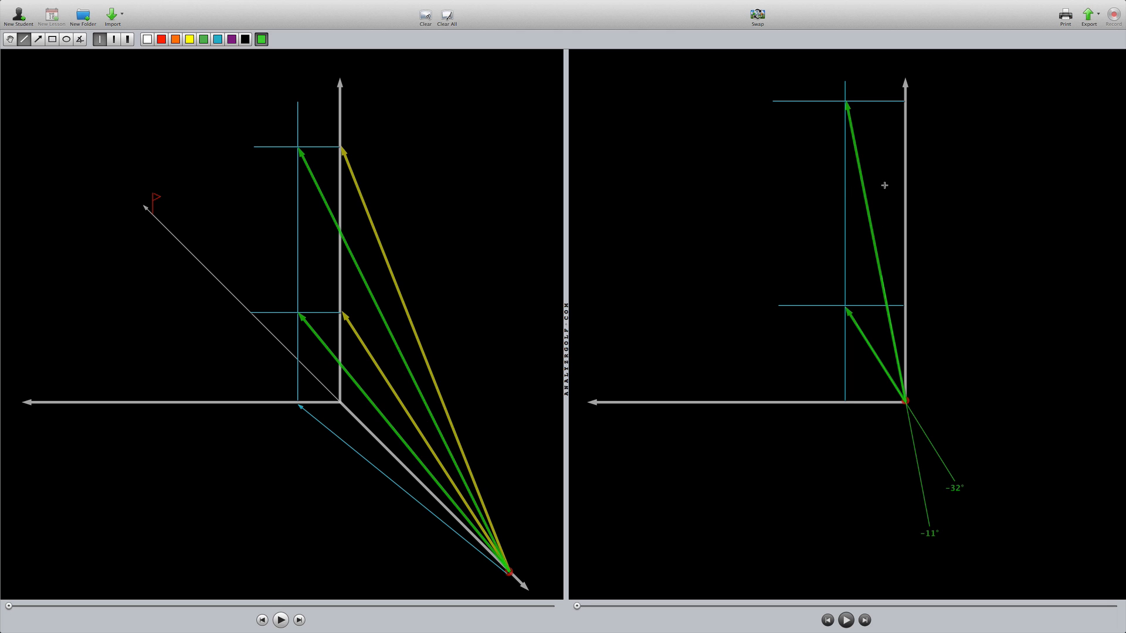
mouse_move(629, 188)
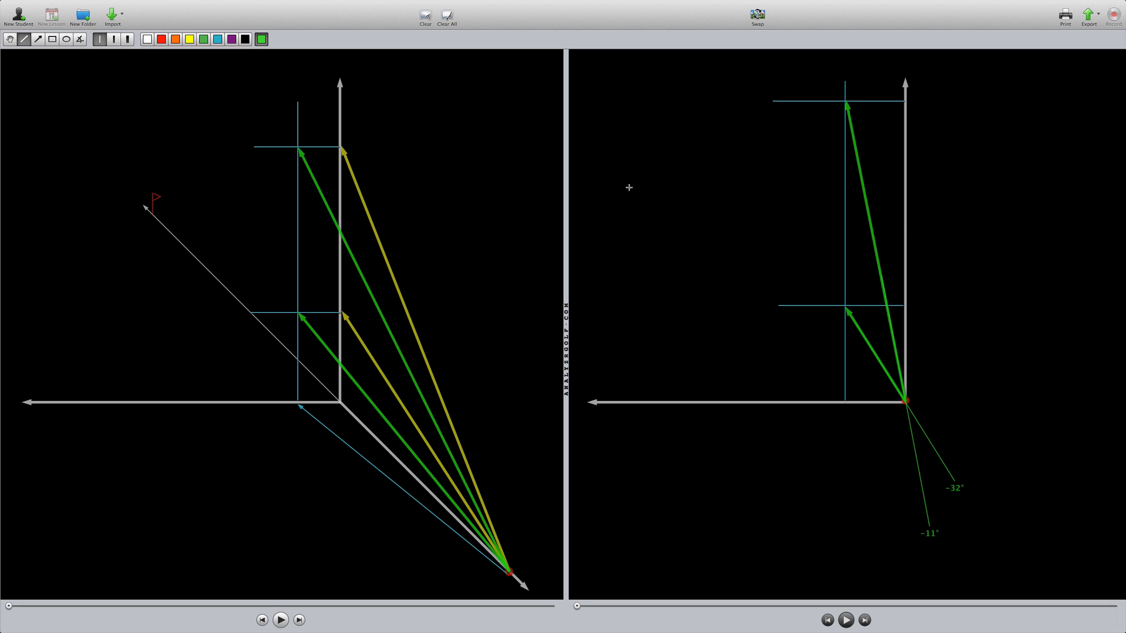
mouse_move(640, 205)
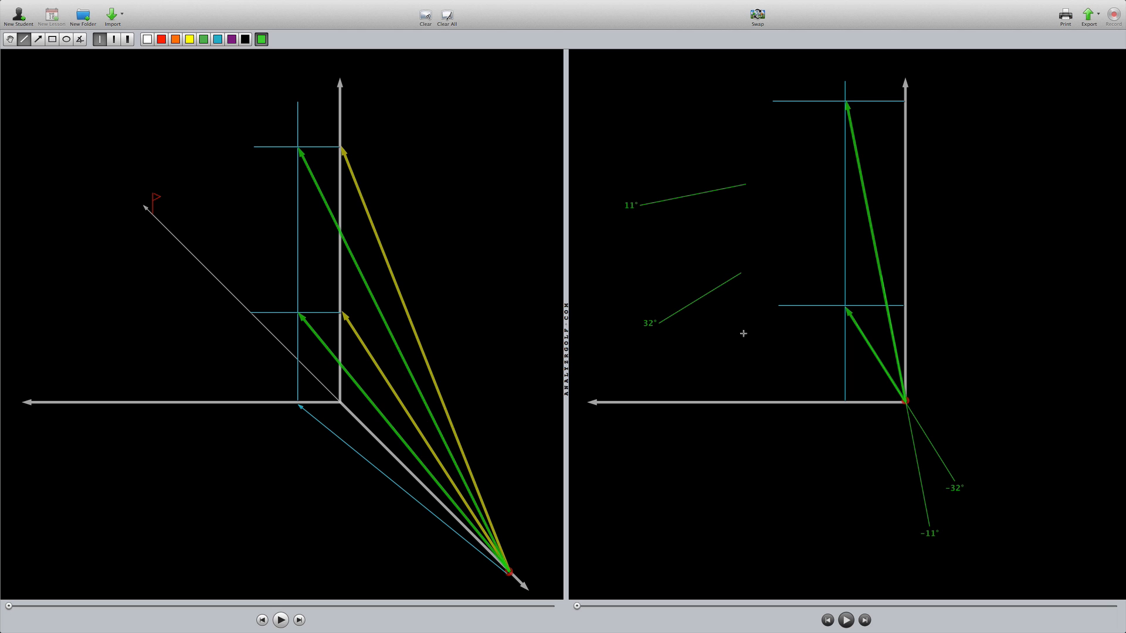
mouse_move(747, 387)
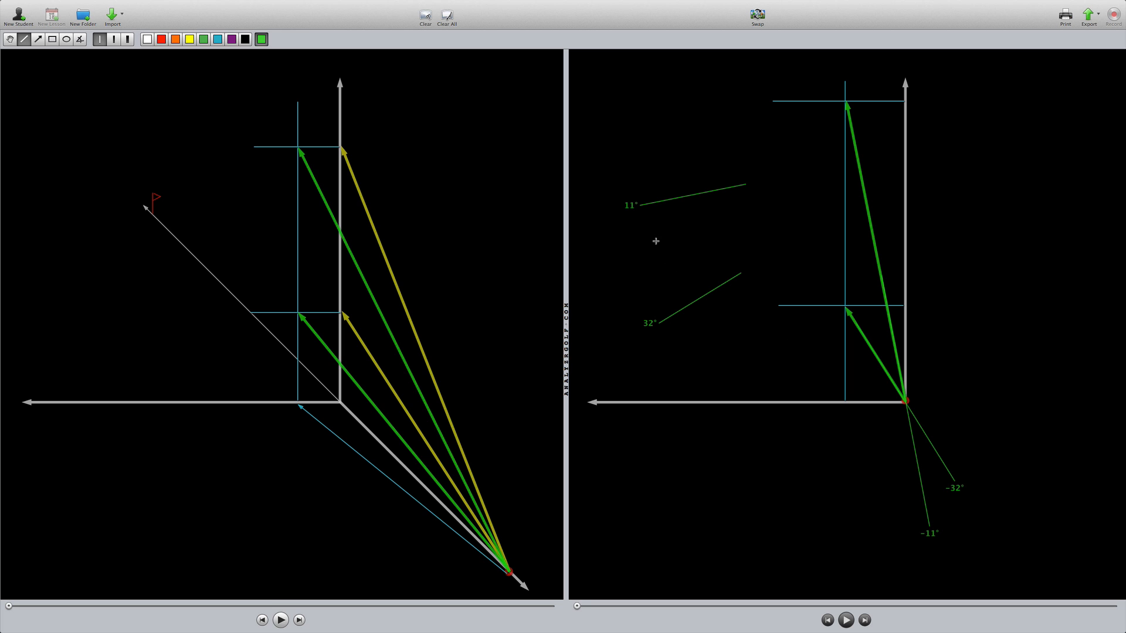
mouse_move(663, 294)
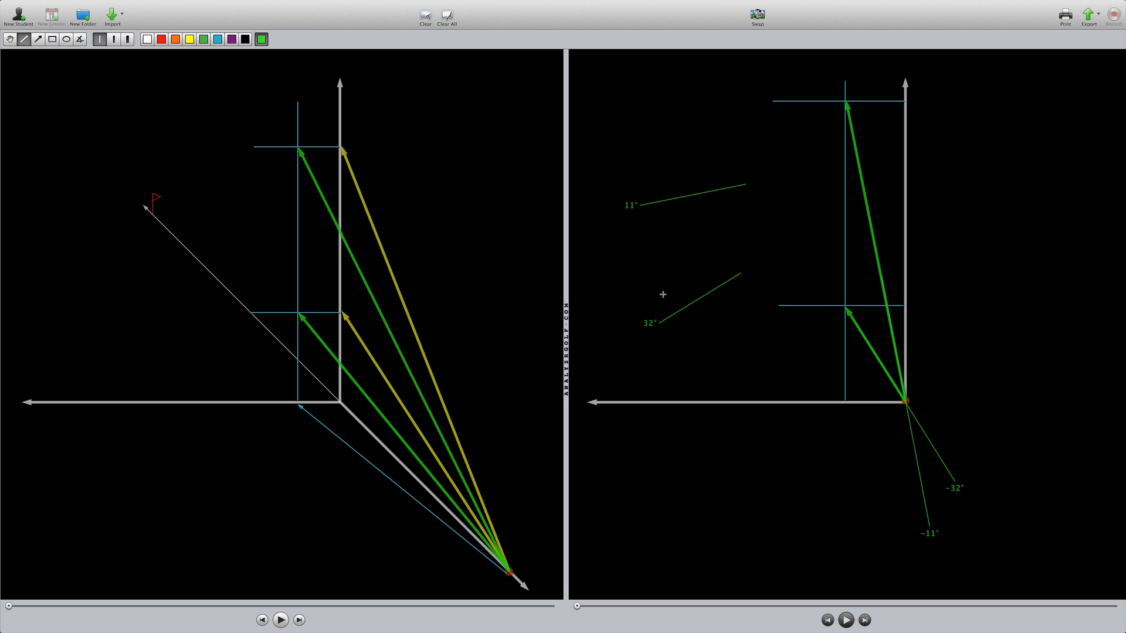